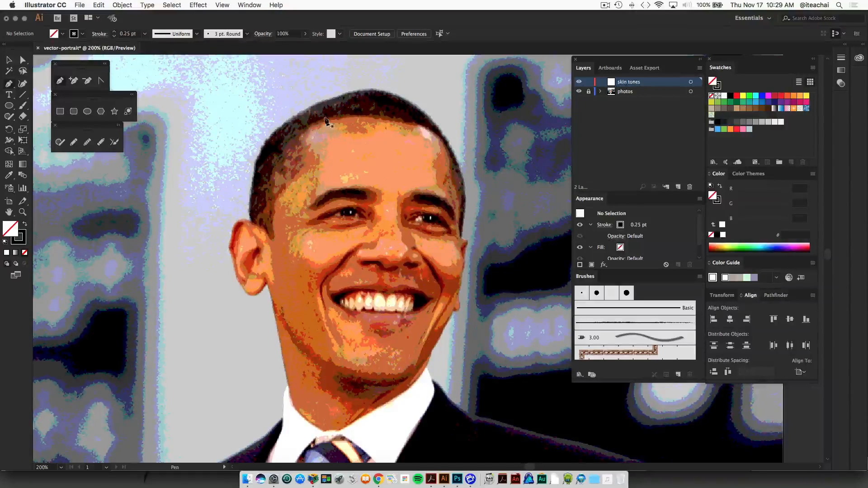
mouse_move(340, 120)
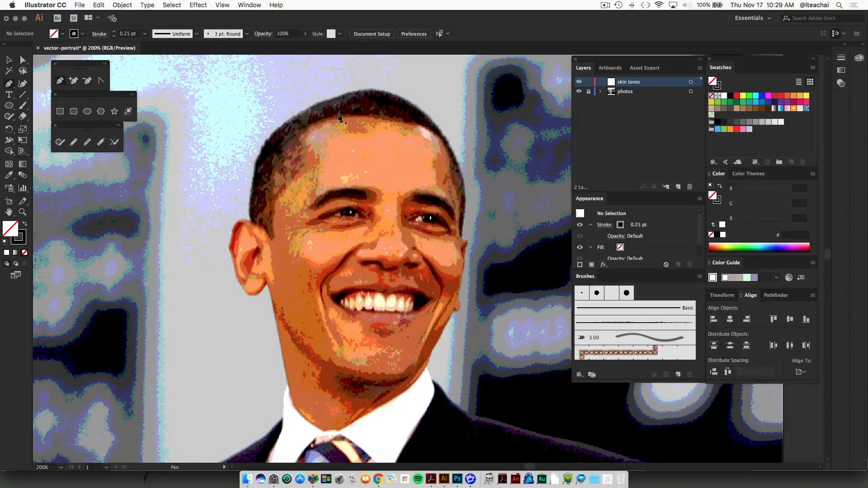
mouse_move(349, 115)
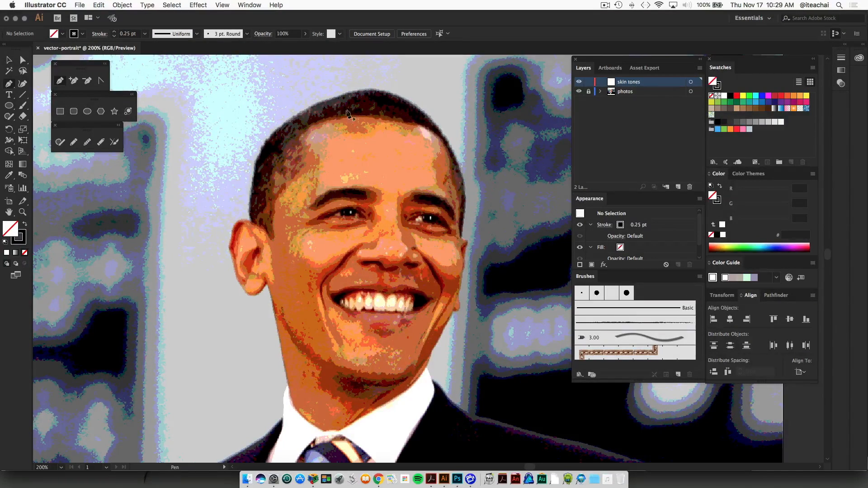
mouse_move(381, 114)
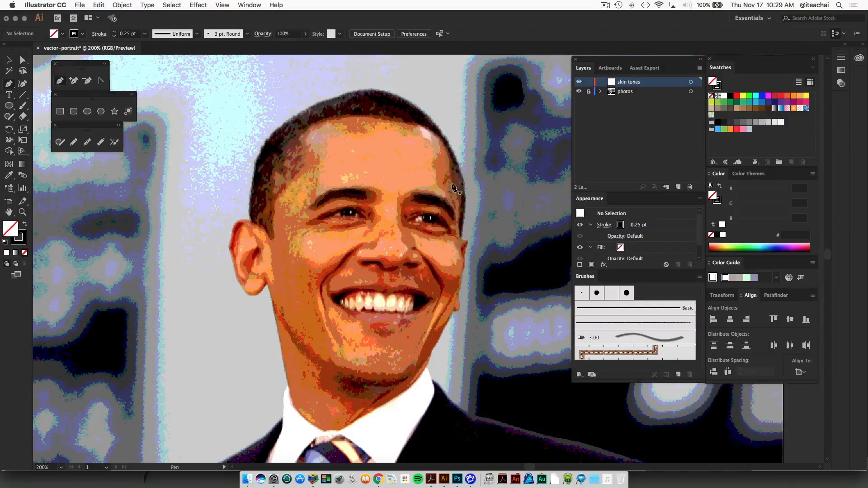
mouse_move(469, 258)
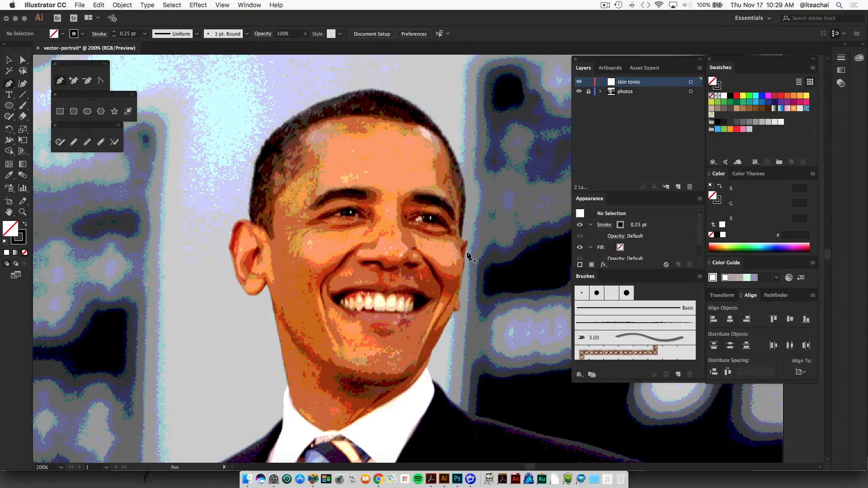
mouse_move(464, 246)
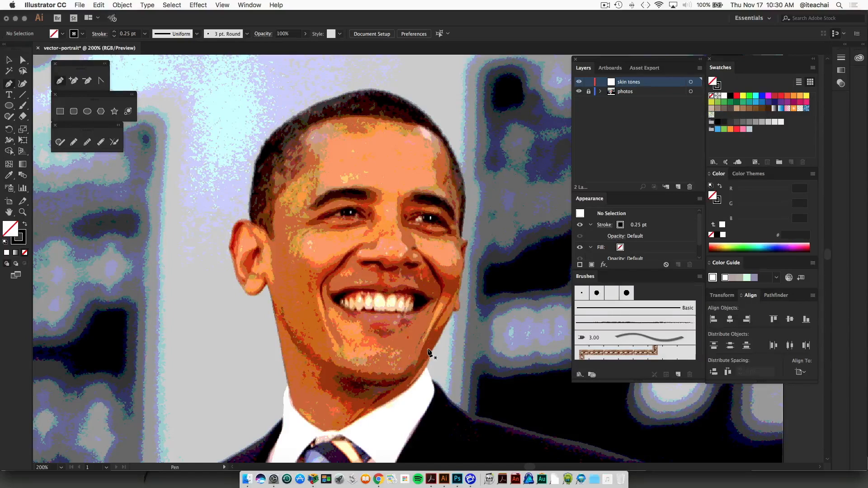
mouse_move(376, 117)
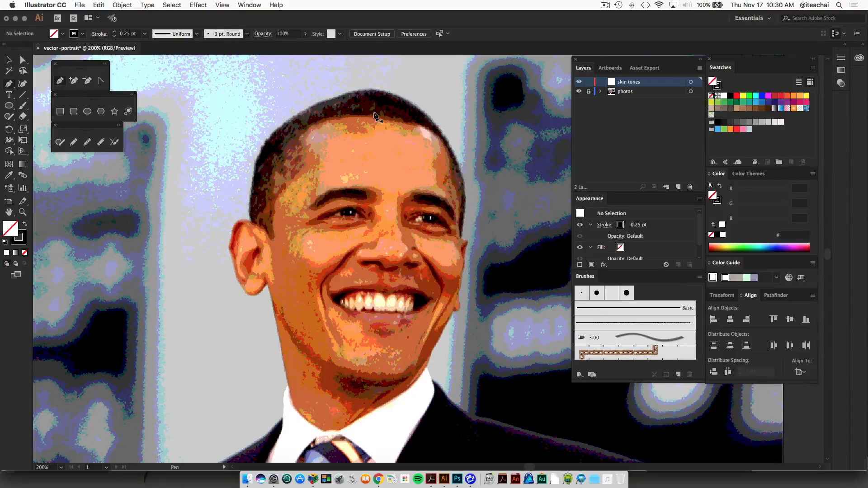
Trace a Pen-tool path from the neck along the jaw and ear around the head, then reveal the skin tones layer contents.
click(376, 117)
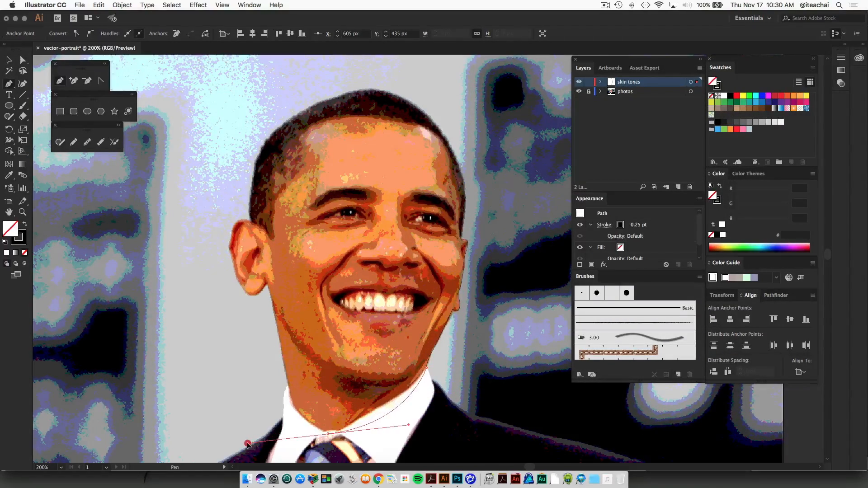
click(326, 435)
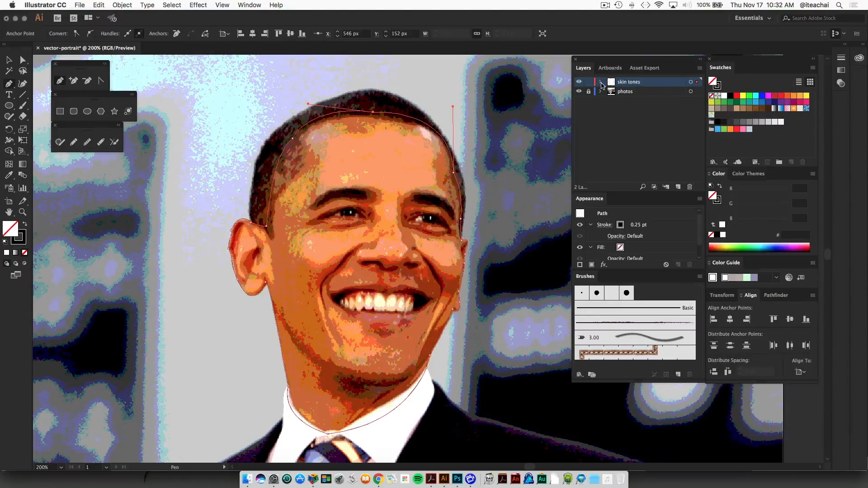
click(600, 81)
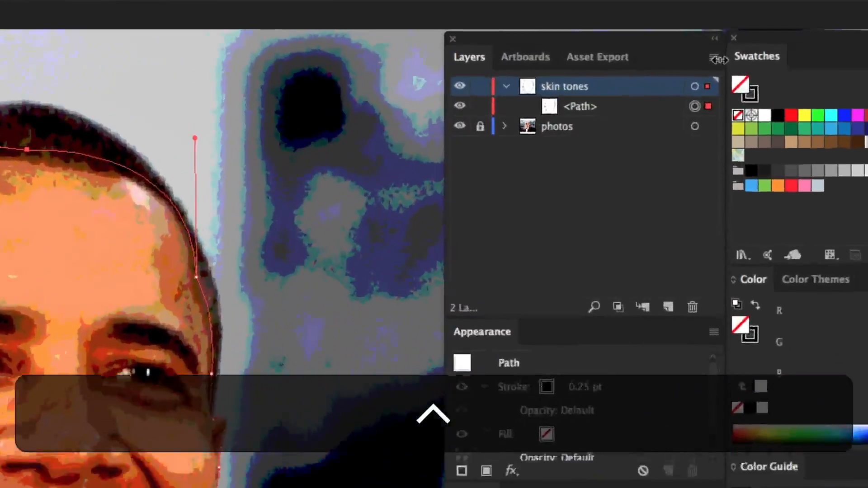
Rename the traced path 'midtone' and hide the photos layer so only the outline shows.
double_click(579, 106)
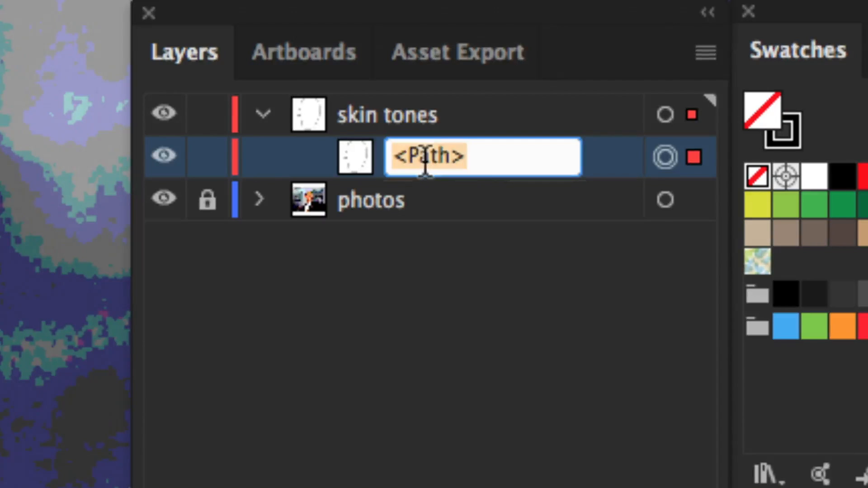
text(midtone)
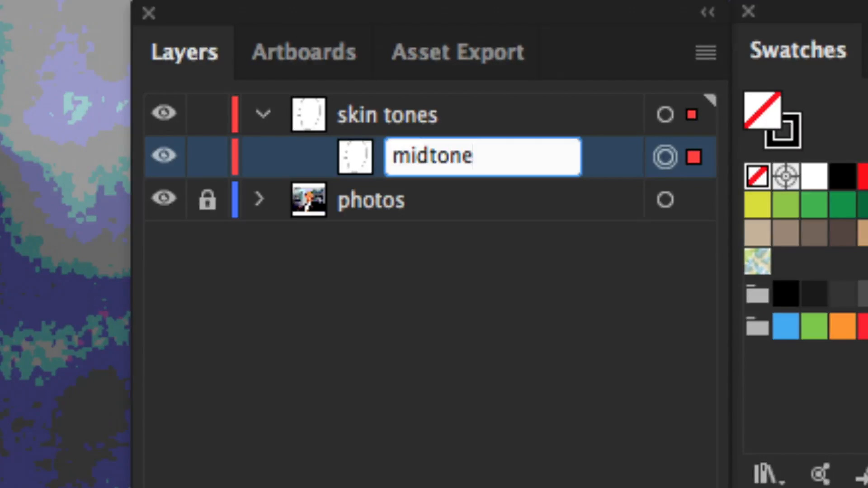
key(Return)
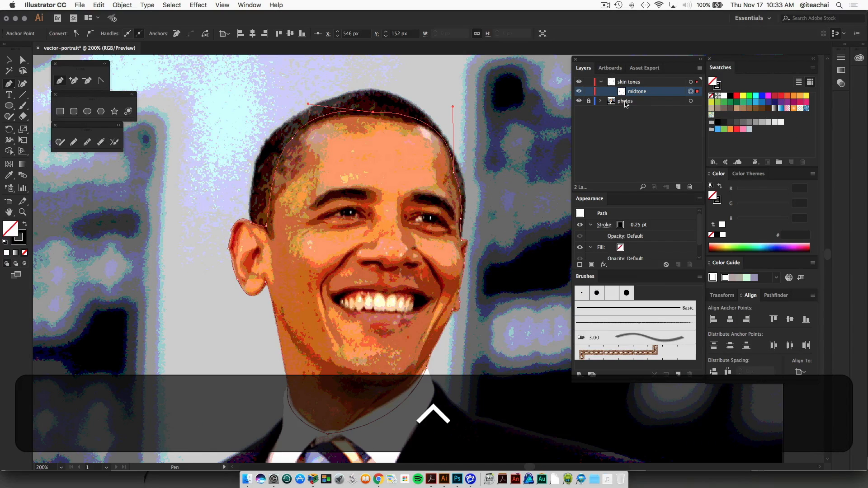
click(579, 101)
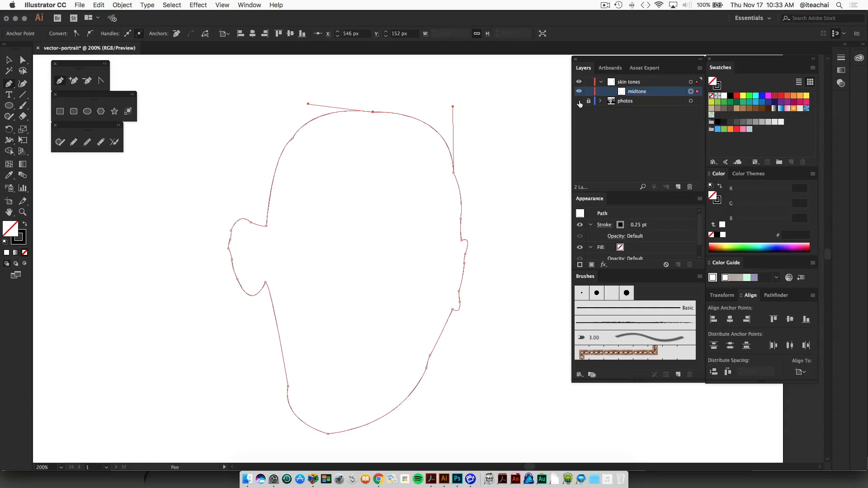
click(579, 101)
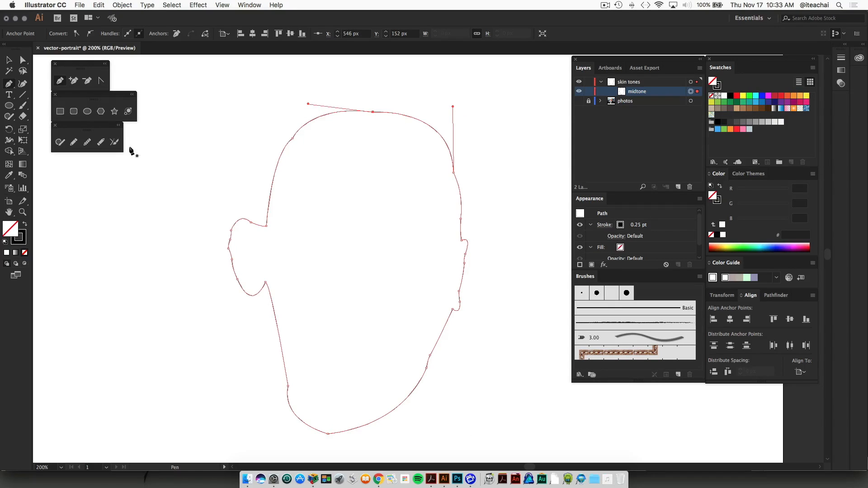
Pick the Smooth tool to refine the rough cheek and jaw stretches of the midtone outline.
click(87, 142)
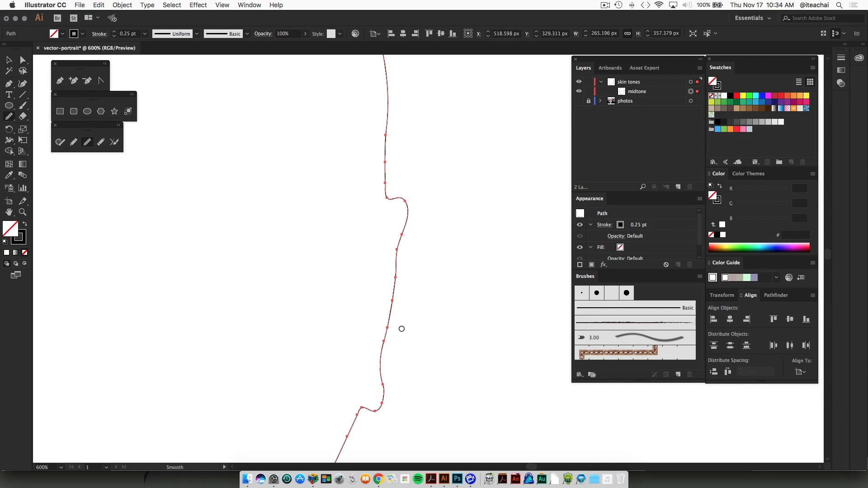
mouse_move(349, 362)
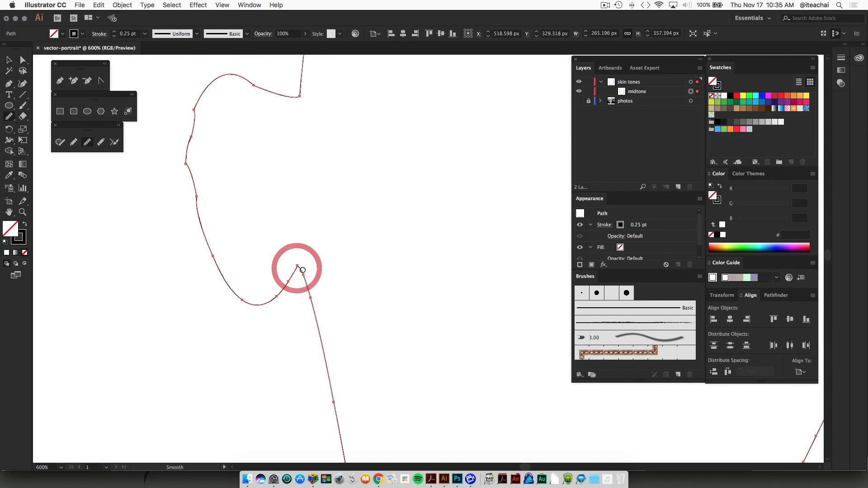
mouse_move(316, 258)
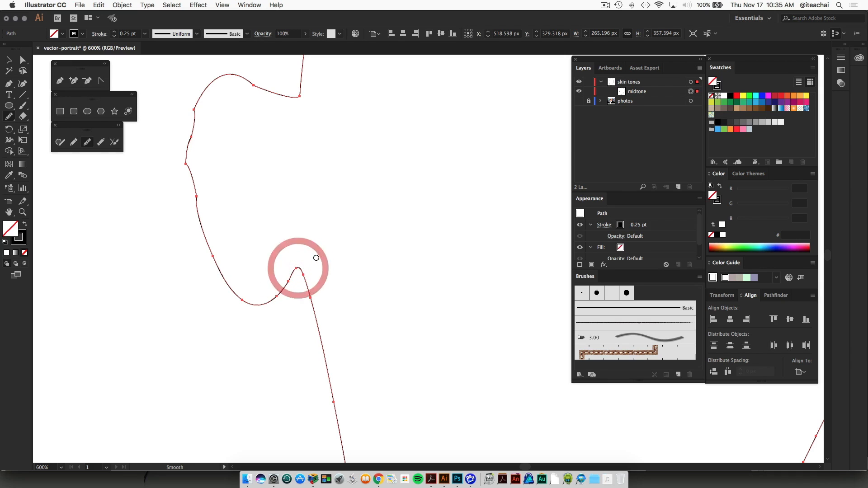